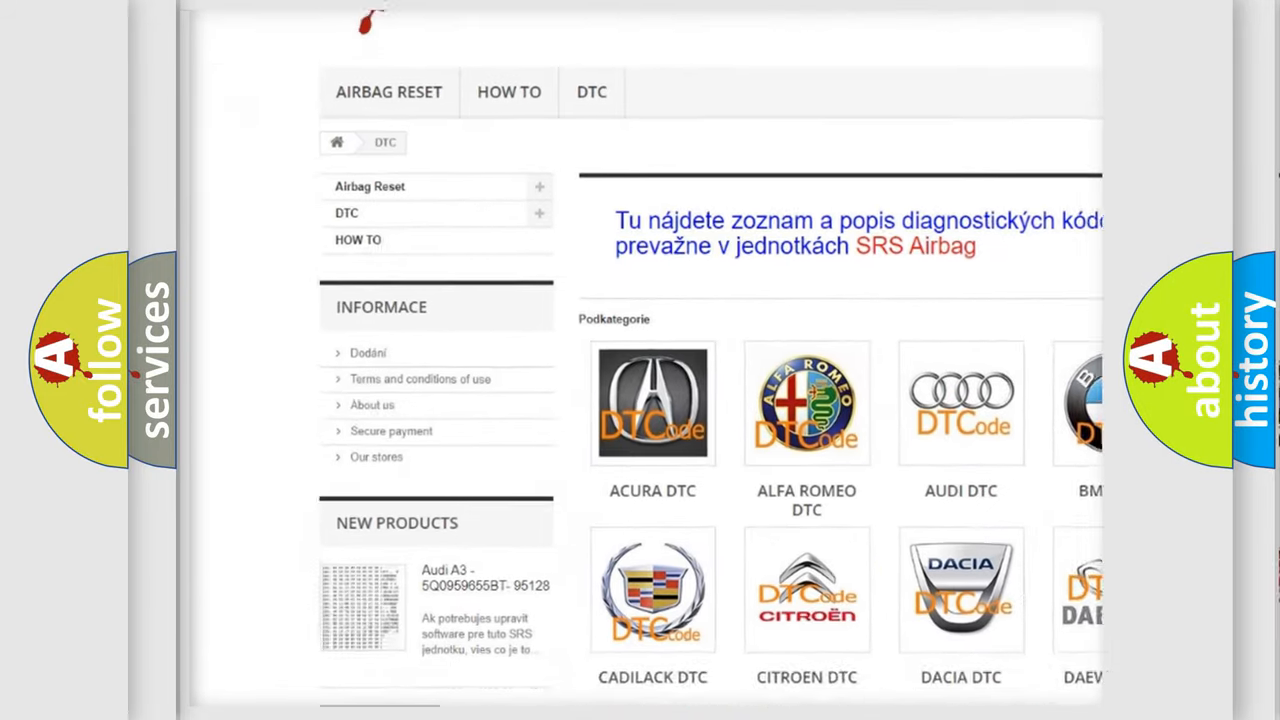
Step: Scroll down past the manufacturer logos to reach the list of B-series trouble codes
scroll("down", 3)
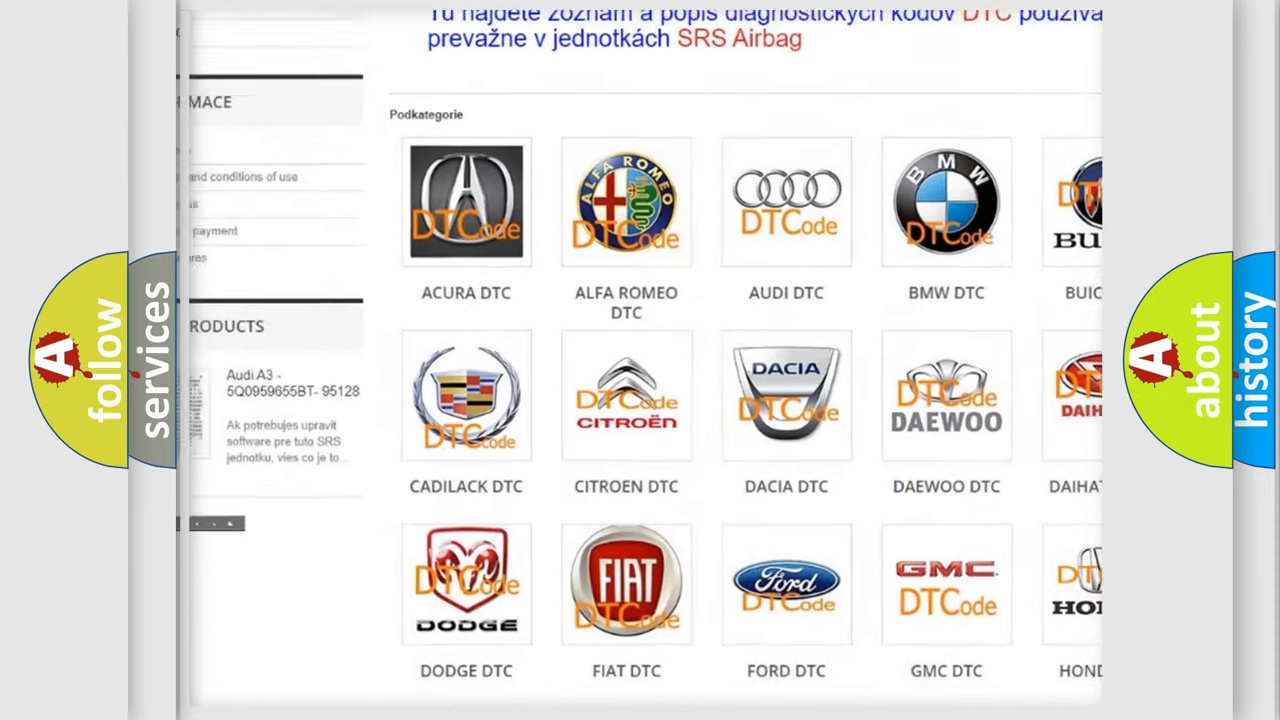
scroll("down", 3)
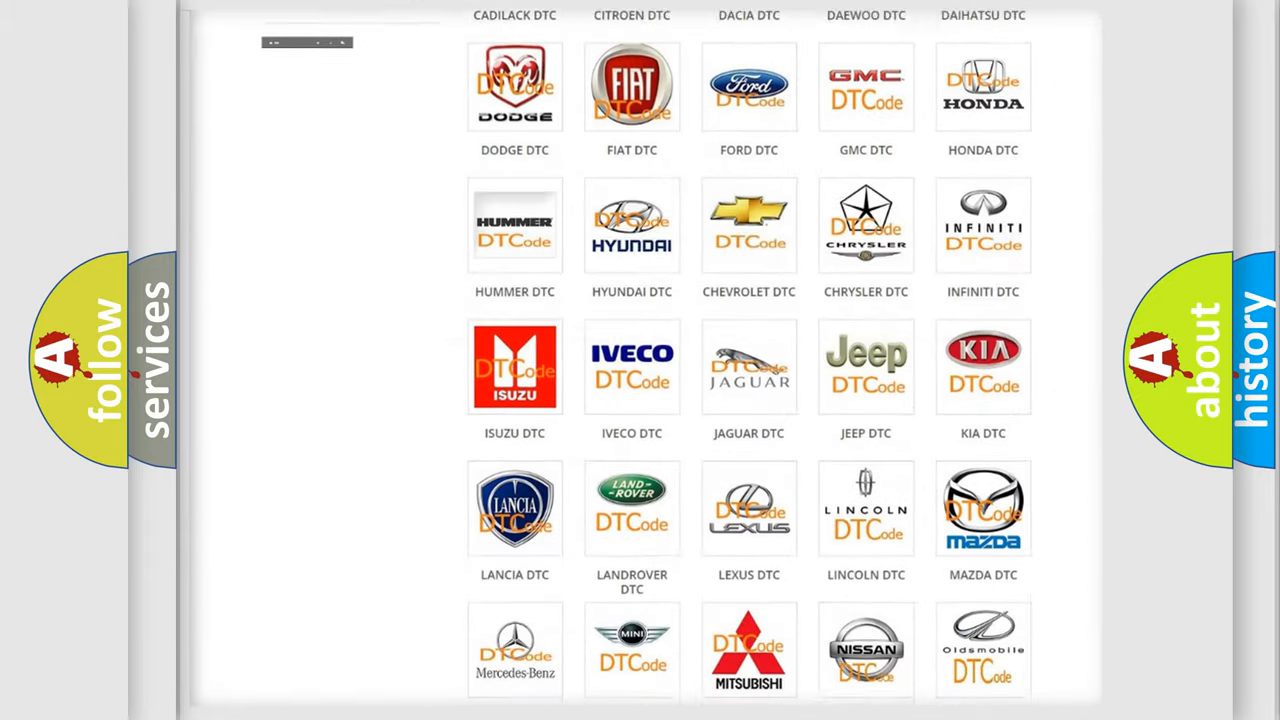
scroll("down", 3)
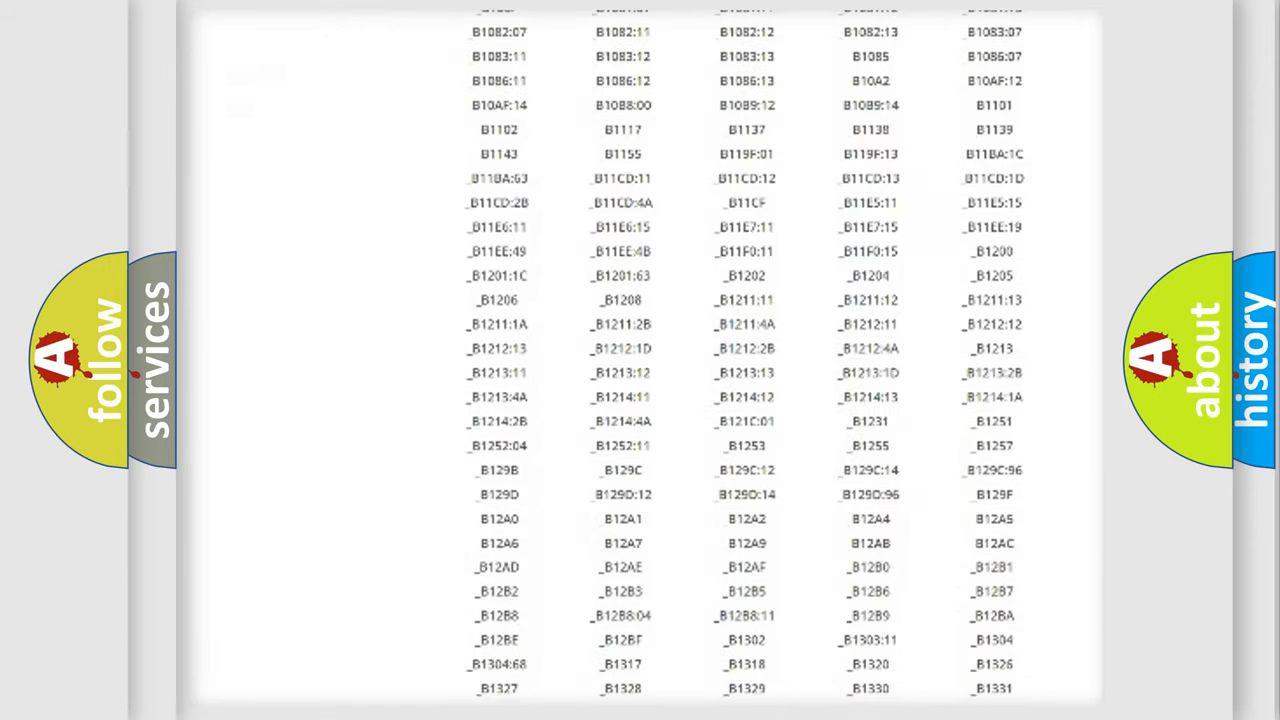
scroll("down", 3)
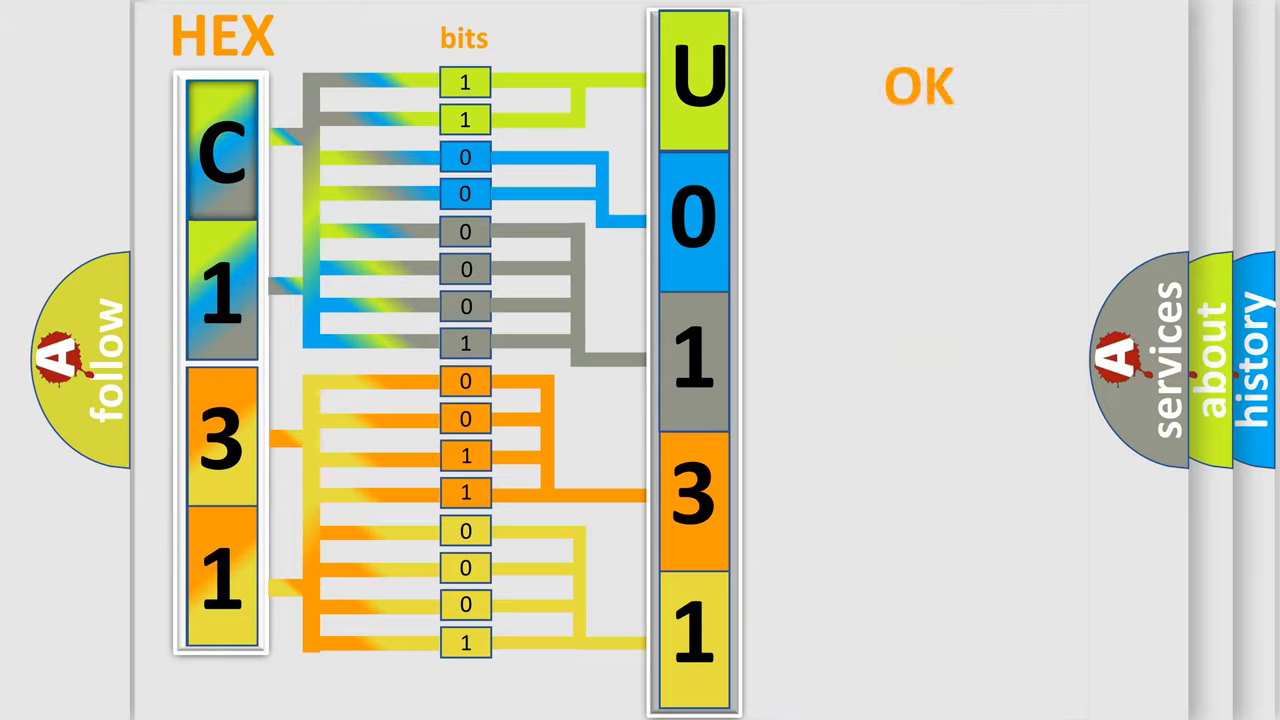
Step: Advance the presentation to the Toyota U0131 code card slide
left_click(924, 86)
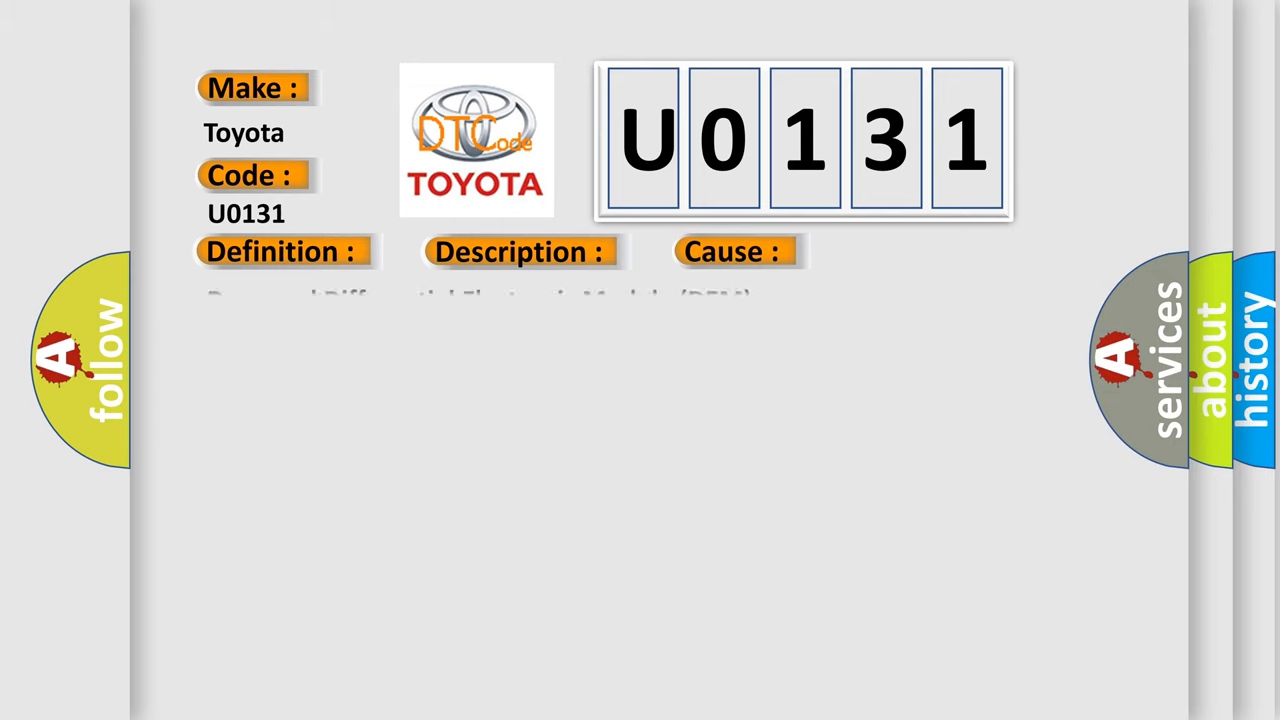